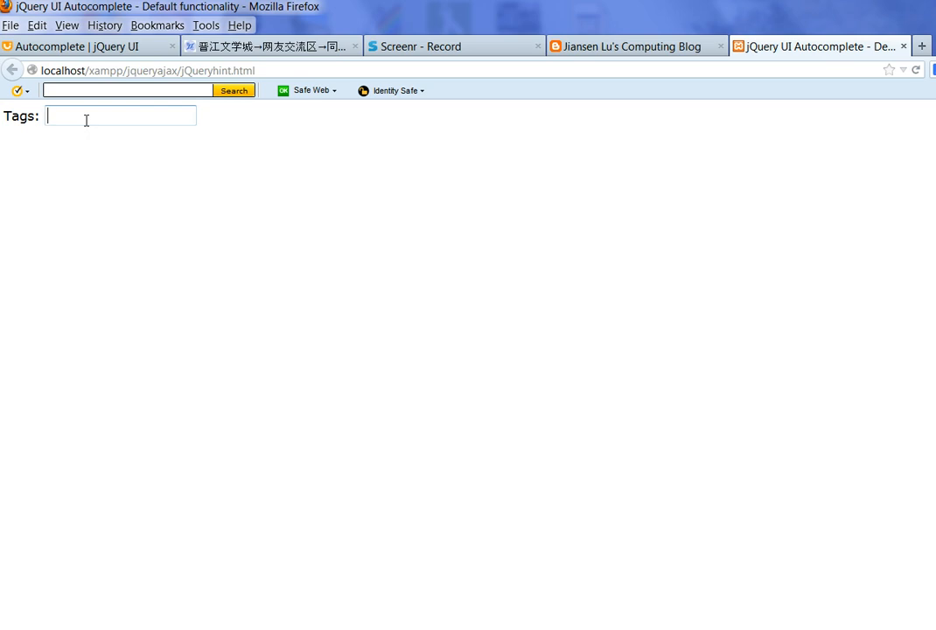
Step: Enter 'a' then 's' in the Tags box to see autocomplete suggestions
{"action": "type", "text": "a"}
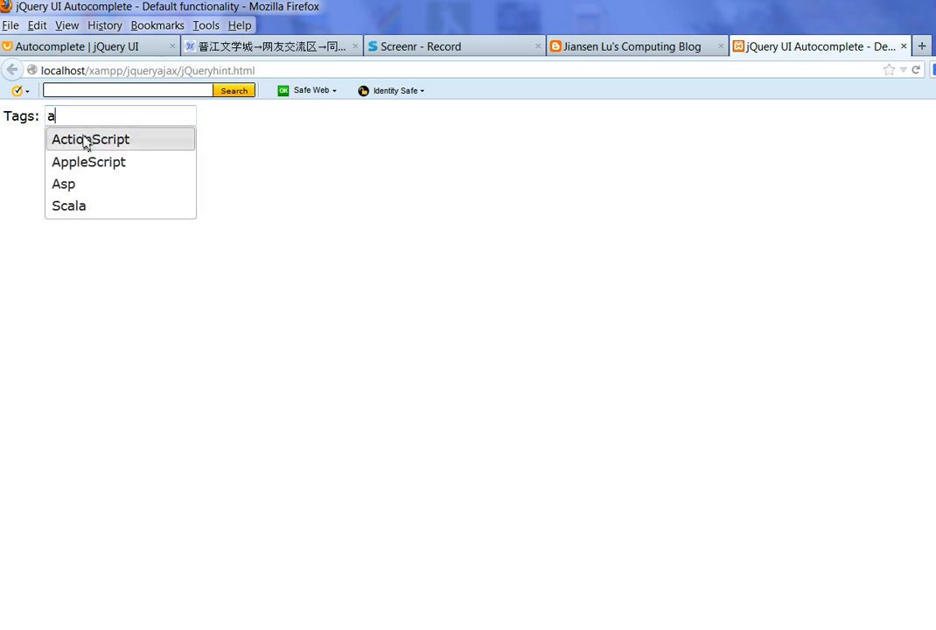
{"action": "mouse_move", "coordinate": [74, 184]}
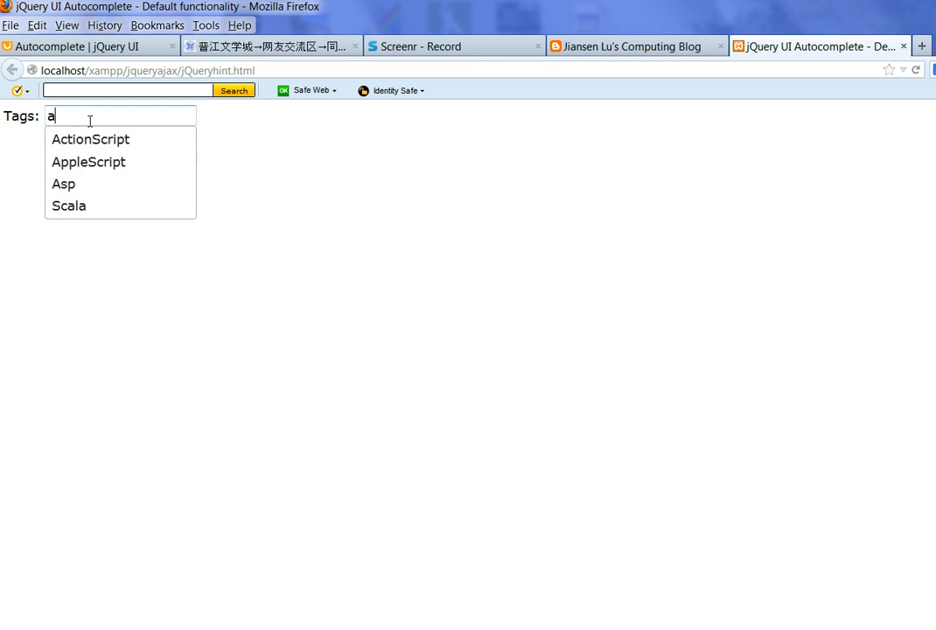
{"action": "type", "text": "s"}
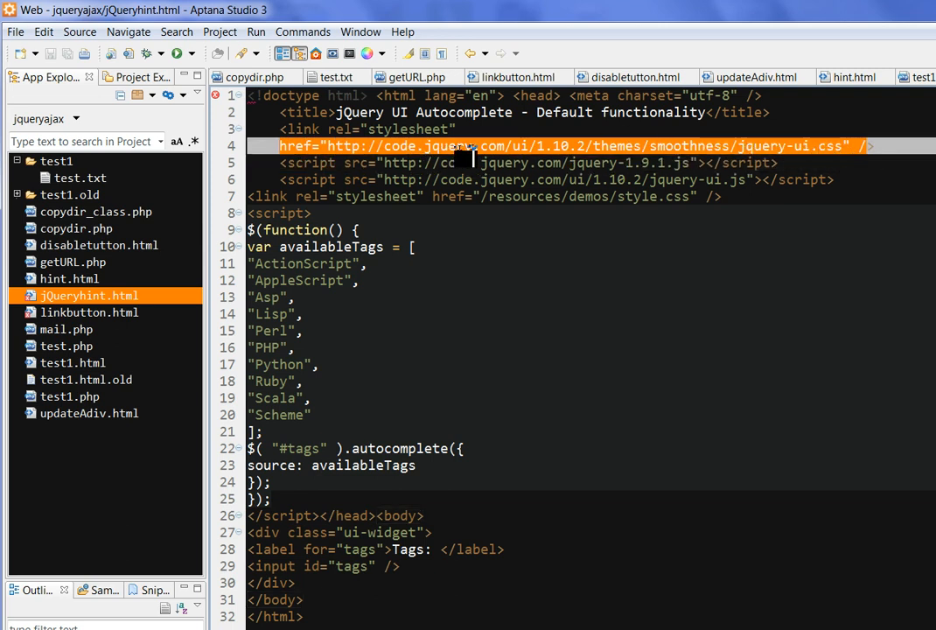
{"action": "mouse_move", "coordinate": [450, 172]}
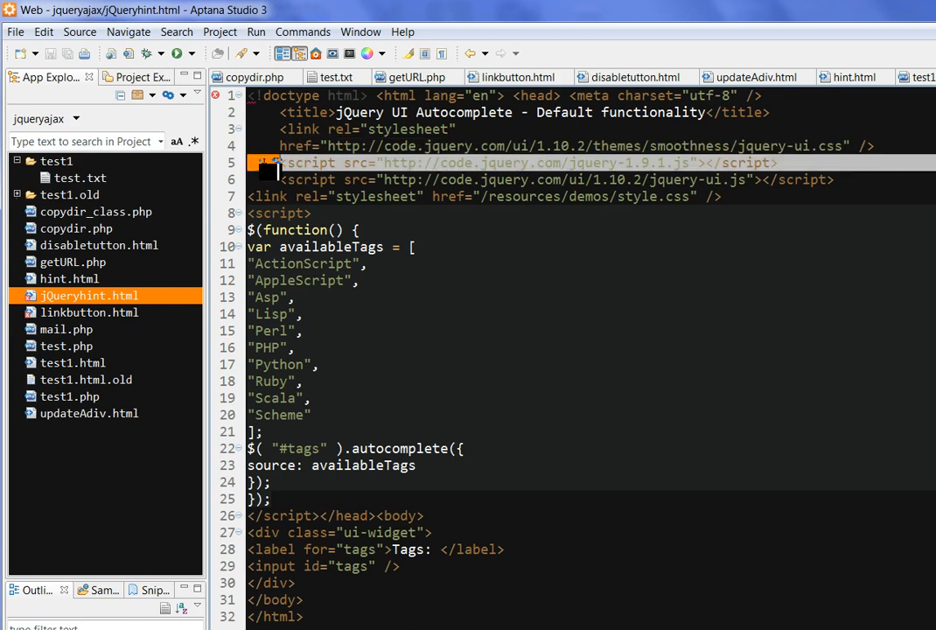
Step: Point out the jQuery 1.9.1 script include in jQueryhint.html
{"action": "left_click", "coordinate": [840, 170]}
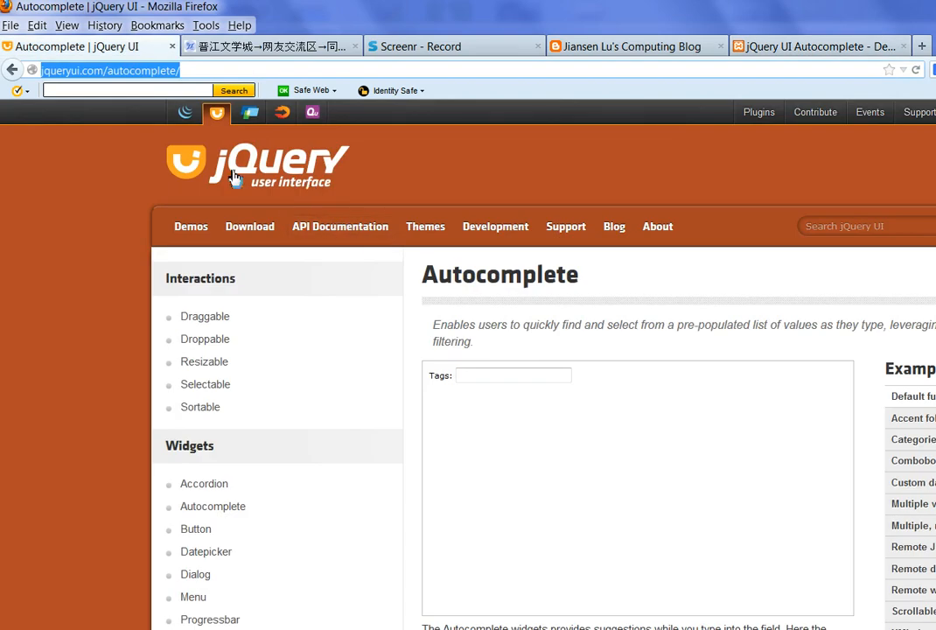
Step: Switch to the jqueryui.com Autocomplete tab and scroll through the demo
{"action": "left_click", "coordinate": [131, 89]}
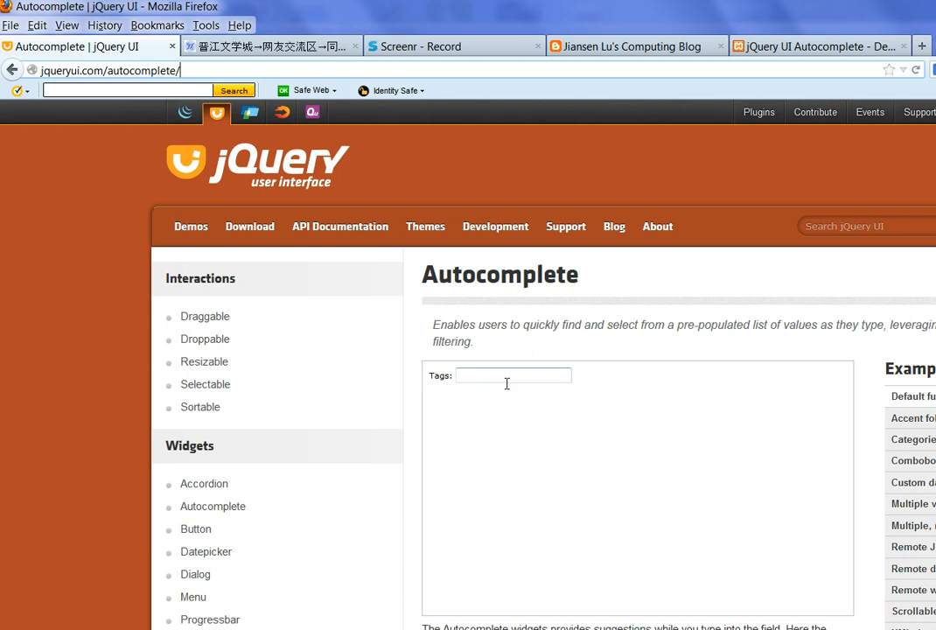
{"action": "mouse_move", "coordinate": [574, 343]}
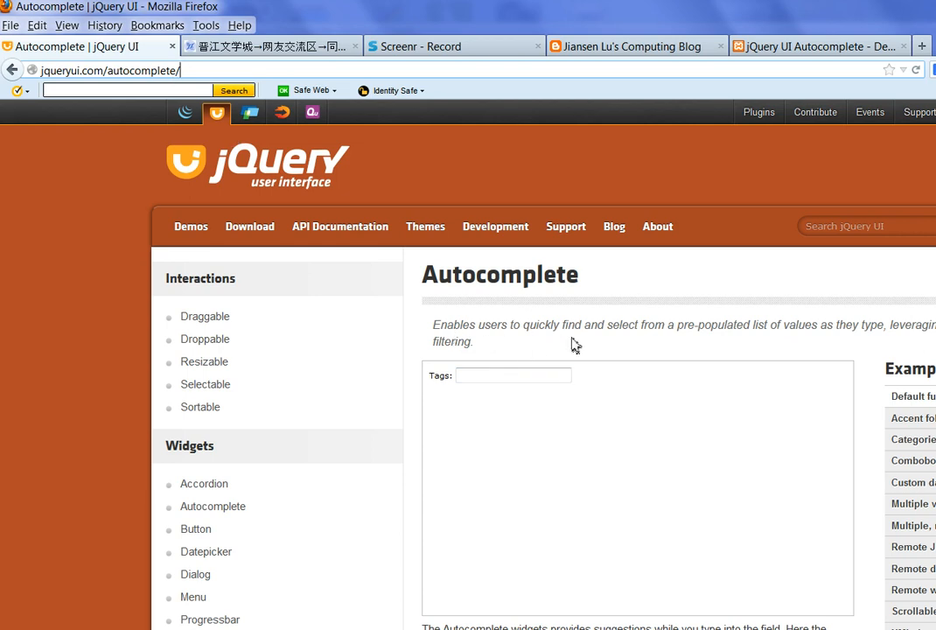
{"action": "mouse_move", "coordinate": [706, 339]}
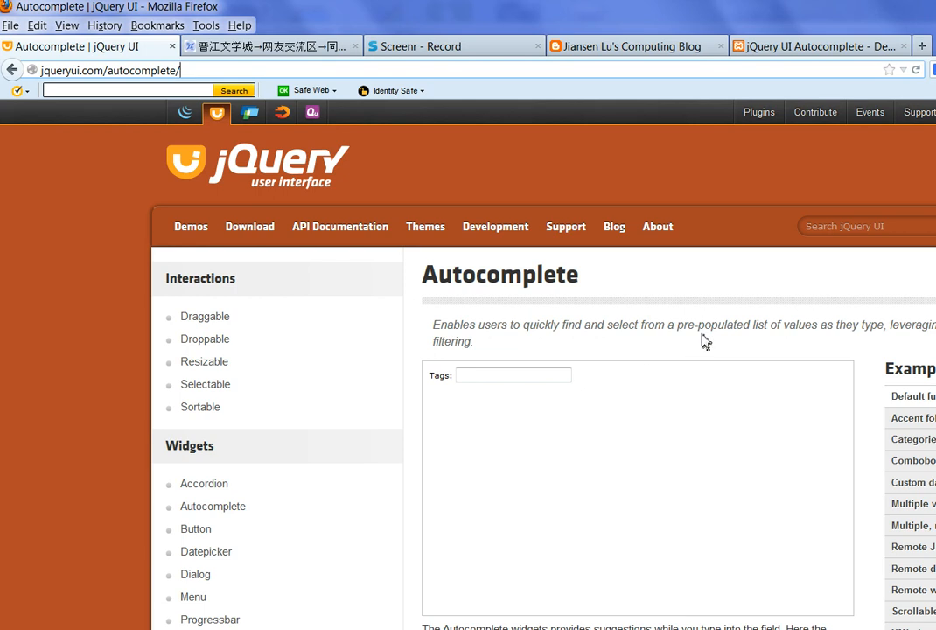
{"action": "mouse_move", "coordinate": [837, 351]}
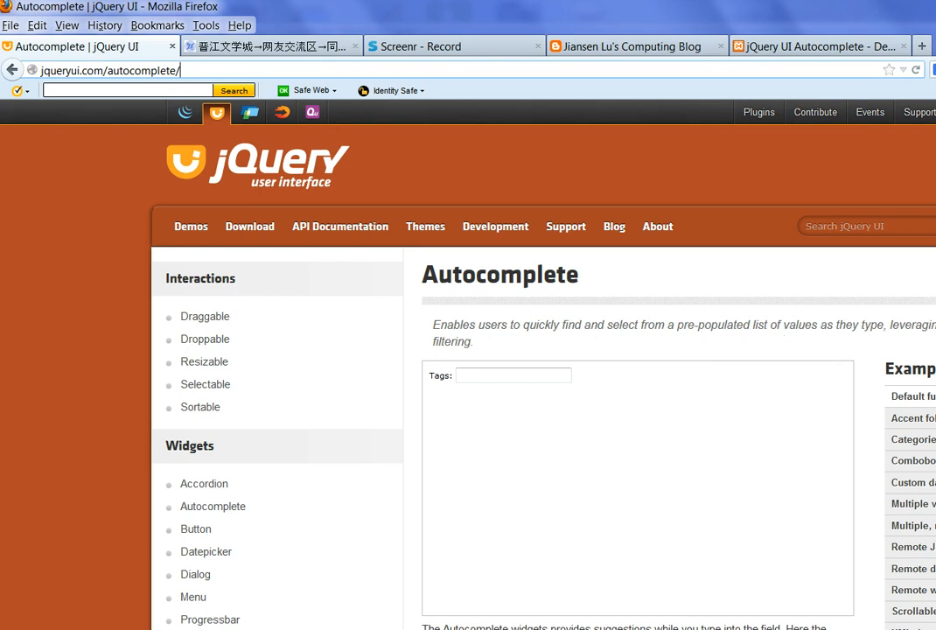
{"action": "scroll", "scroll_direction": "down", "scroll_amount": 3}
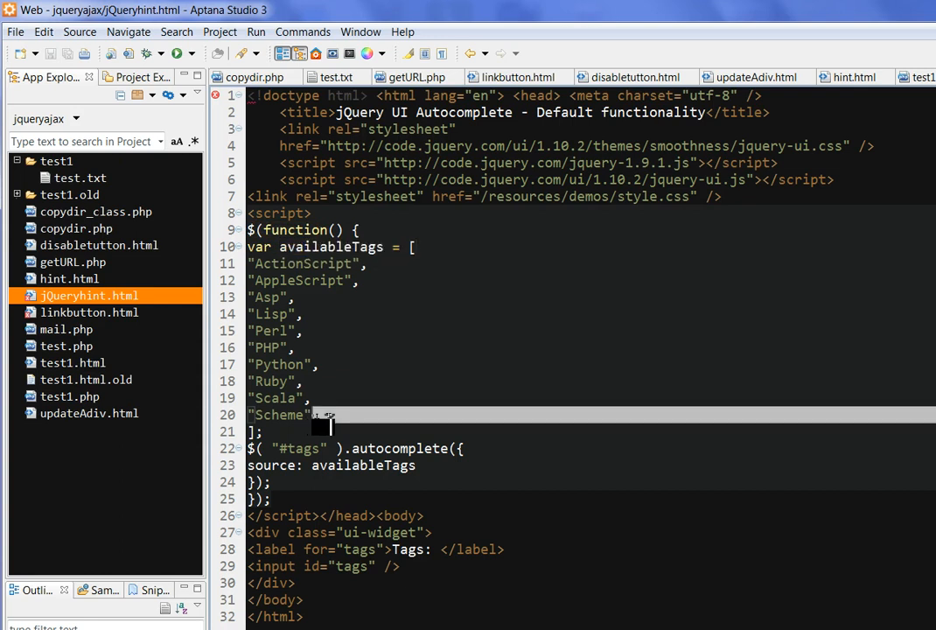
{"action": "left_click_drag", "start_coordinate": [324, 426], "coordinate": [250, 263]}
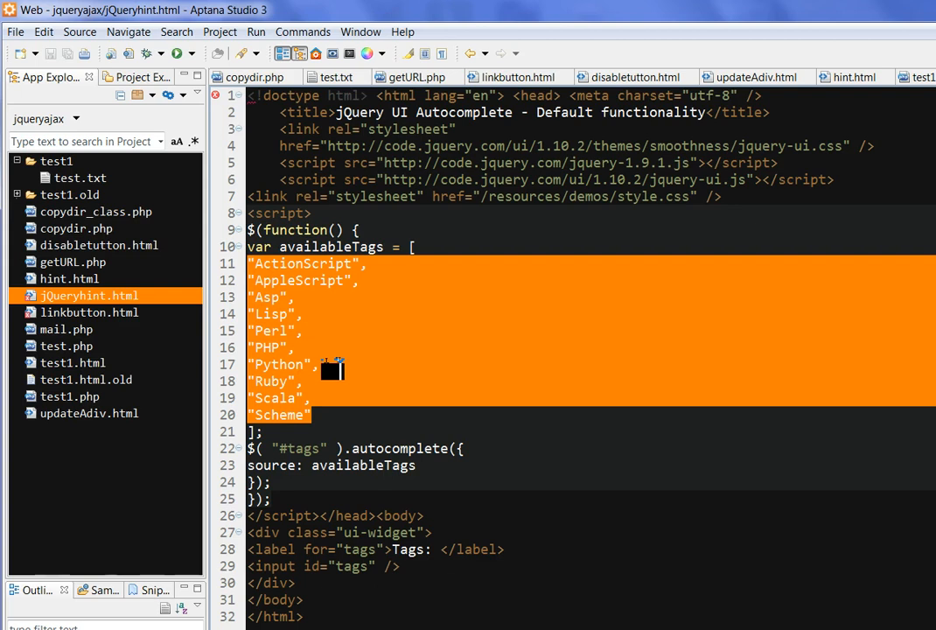
{"action": "mouse_move", "coordinate": [280, 573]}
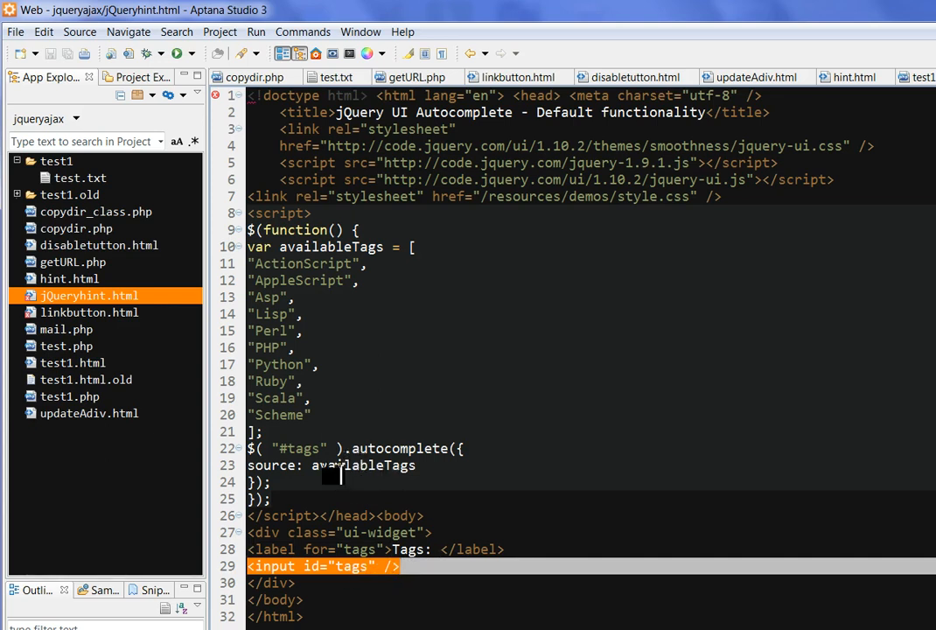
{"action": "double_click", "coordinate": [345, 464]}
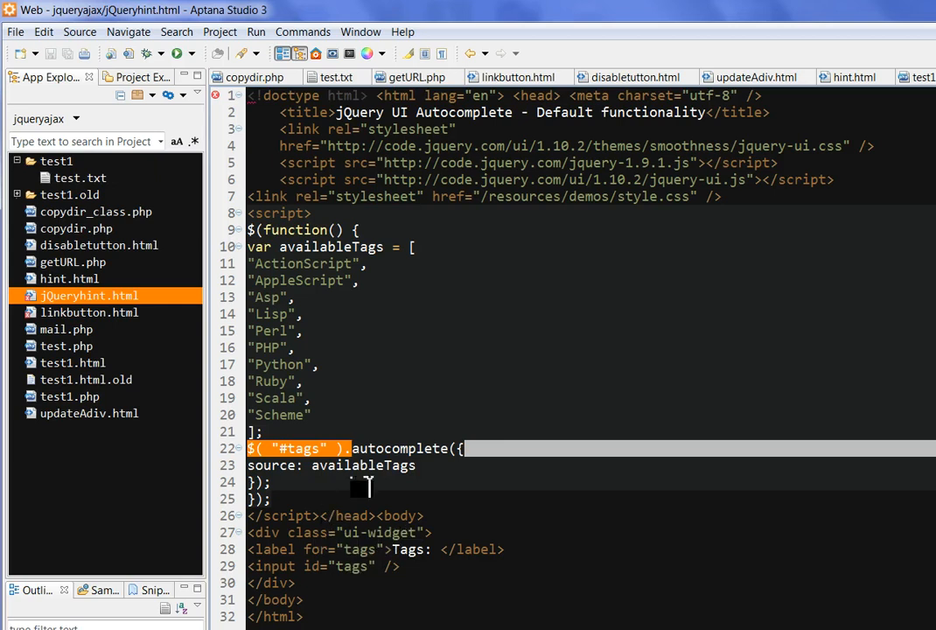
{"action": "left_click", "coordinate": [368, 381]}
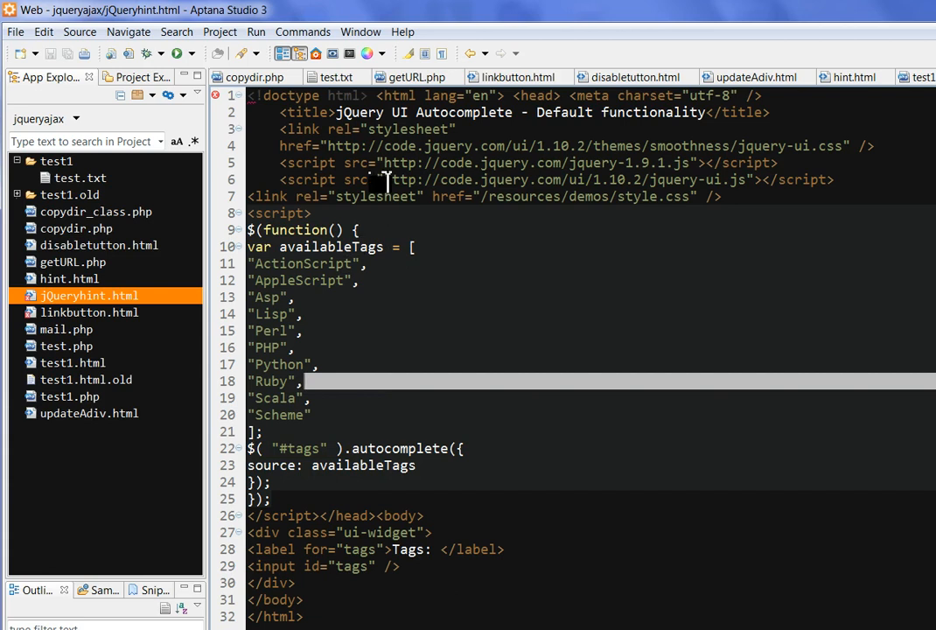
{"action": "left_click", "coordinate": [256, 31]}
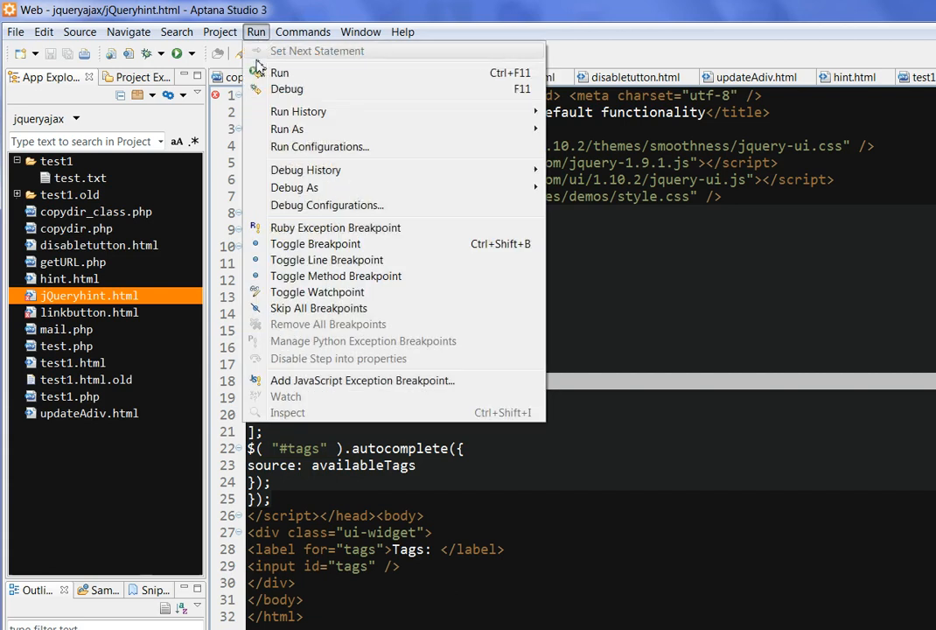
Step: Run jQueryhint.html with the 'Internet Explorer - Internal Server' configuration in Firefox
{"action": "left_click", "coordinate": [320, 146]}
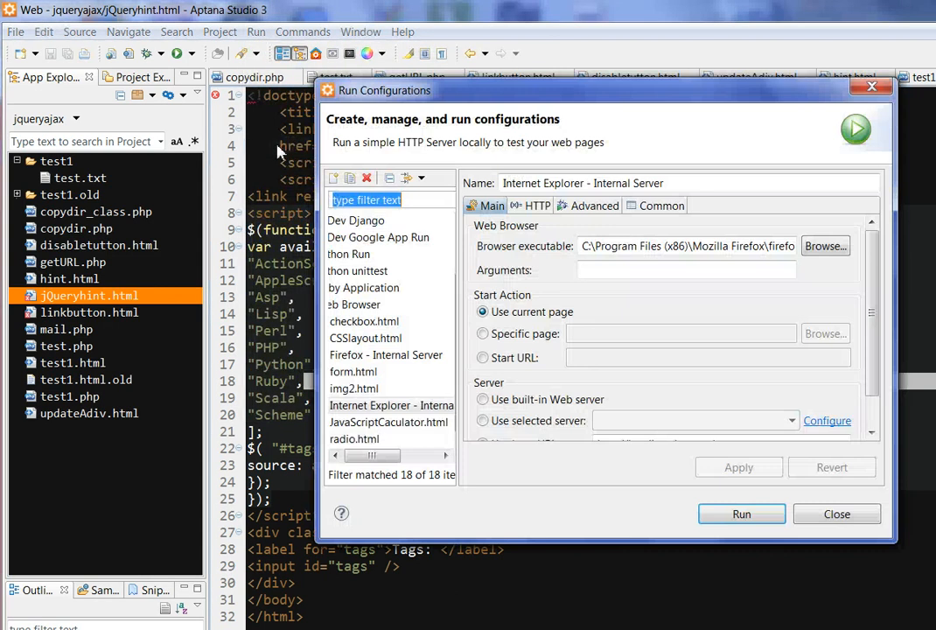
{"action": "left_click", "coordinate": [741, 514]}
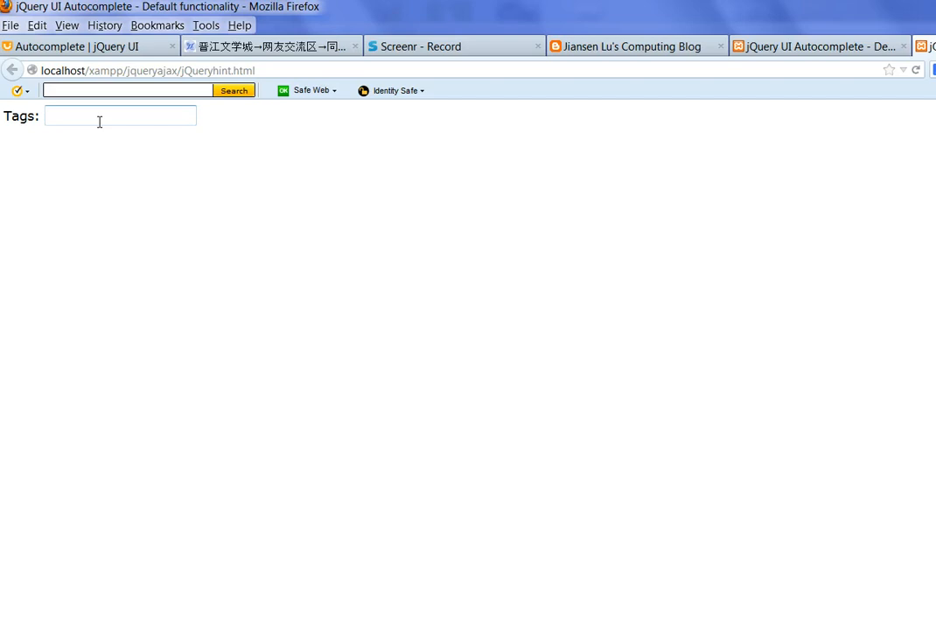
Step: Type 'app' in the Tags box and choose AppleScript from the suggestions
{"action": "type", "text": "a"}
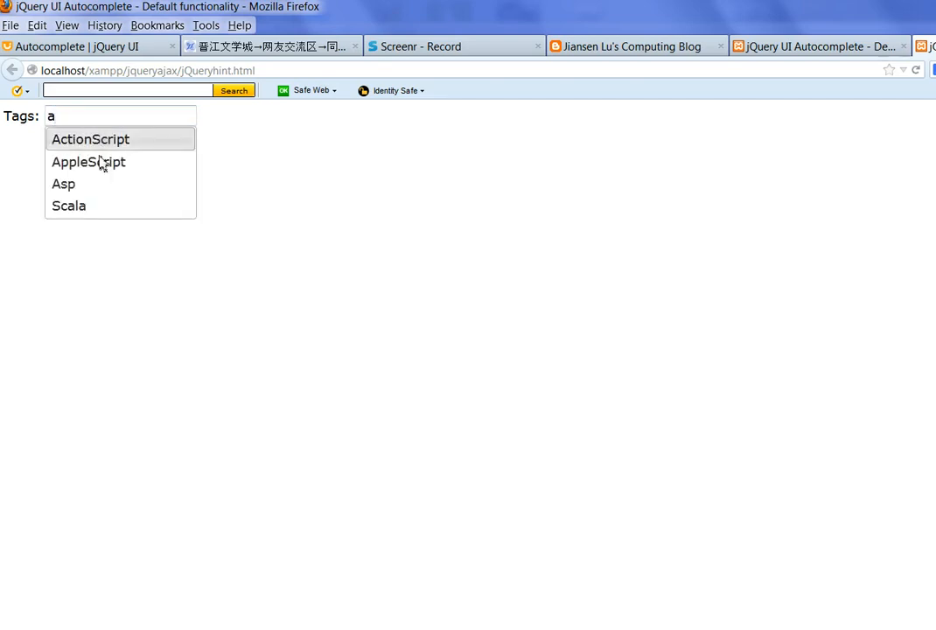
{"action": "mouse_move", "coordinate": [99, 184]}
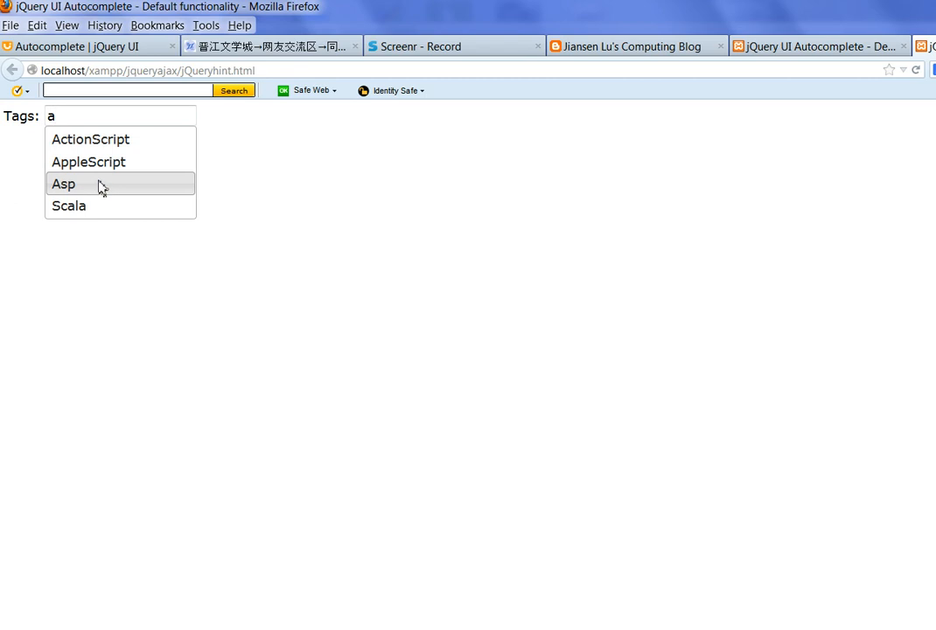
{"action": "type", "text": "pp"}
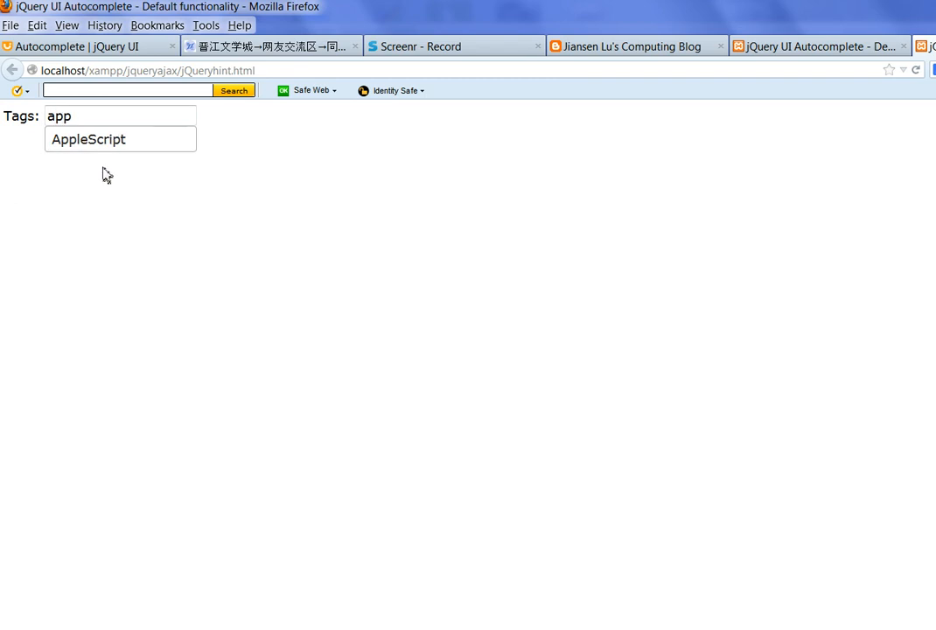
{"action": "mouse_move", "coordinate": [105, 140]}
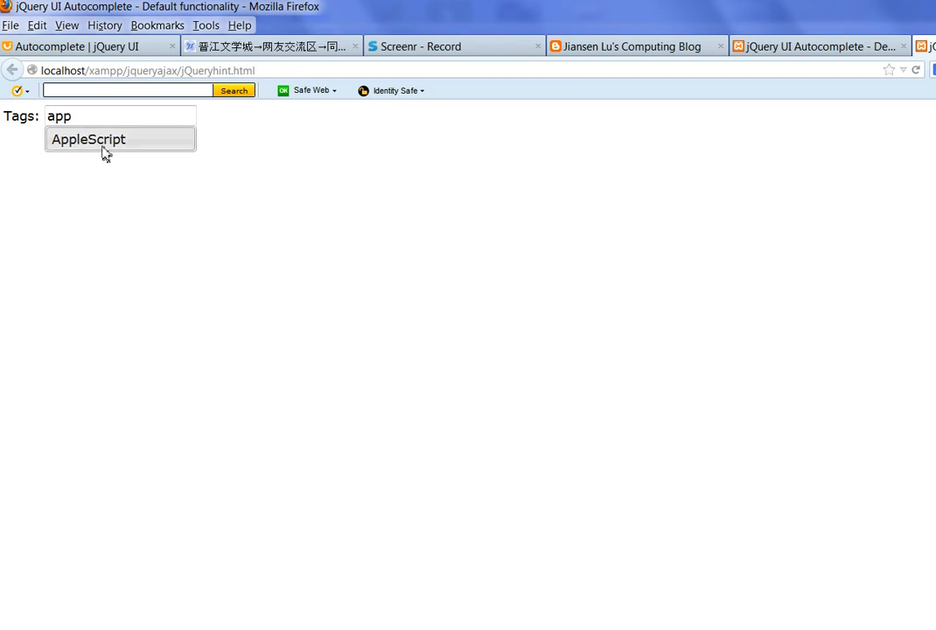
{"action": "left_click", "coordinate": [88, 139]}
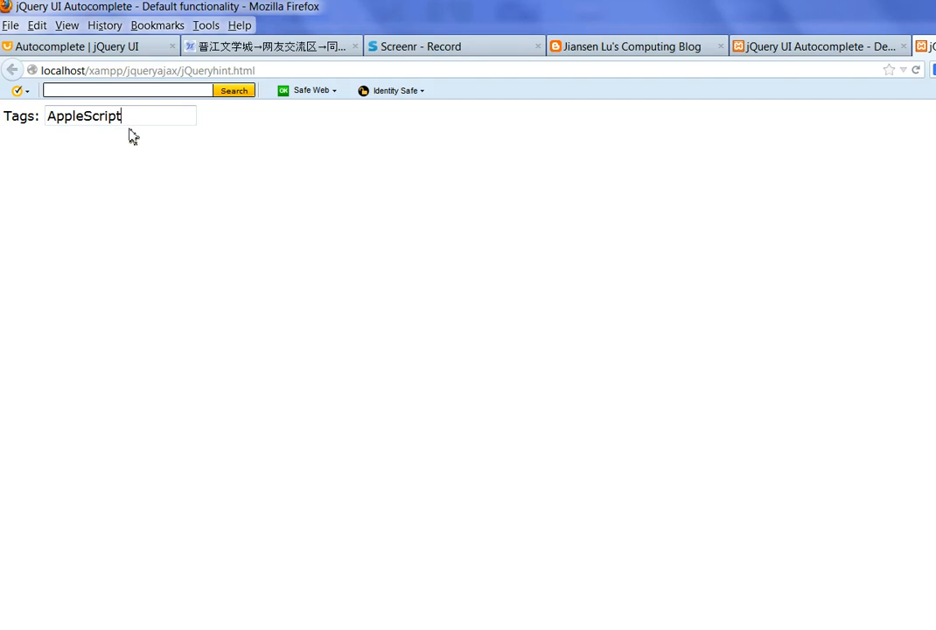
{"action": "mouse_move", "coordinate": [166, 125]}
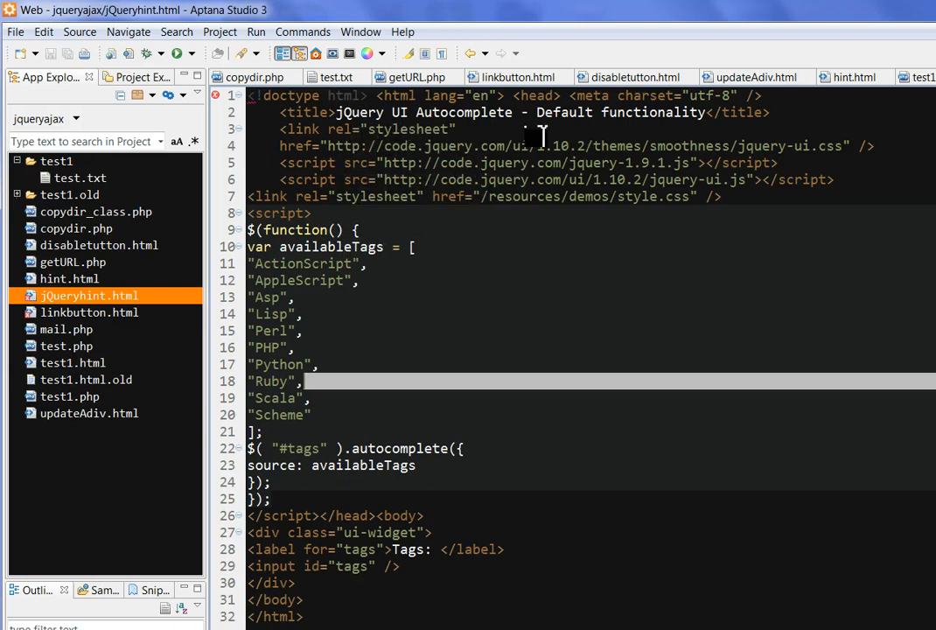
{"action": "mouse_move", "coordinate": [487, 330]}
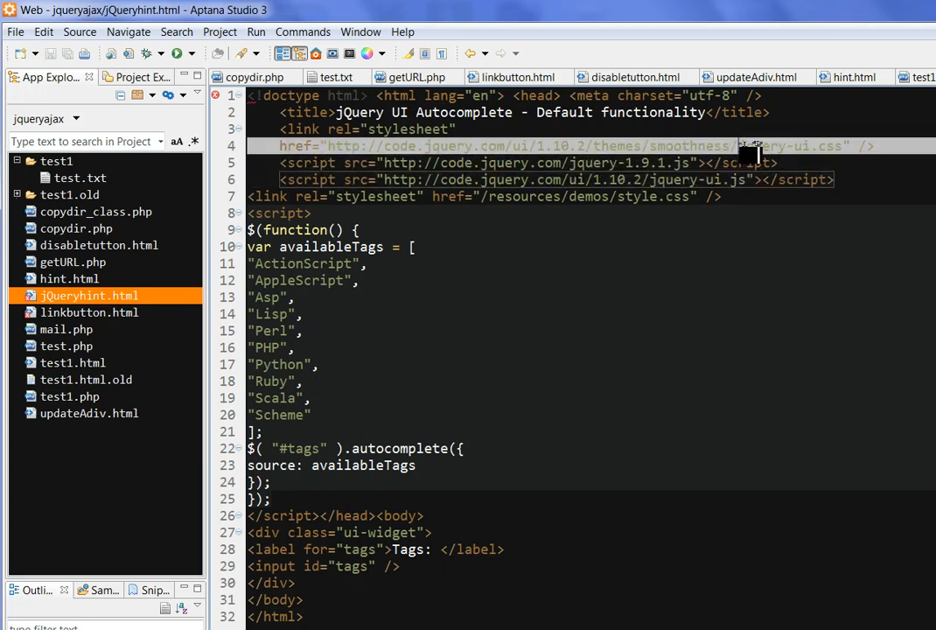
{"action": "double_click", "coordinate": [790, 145]}
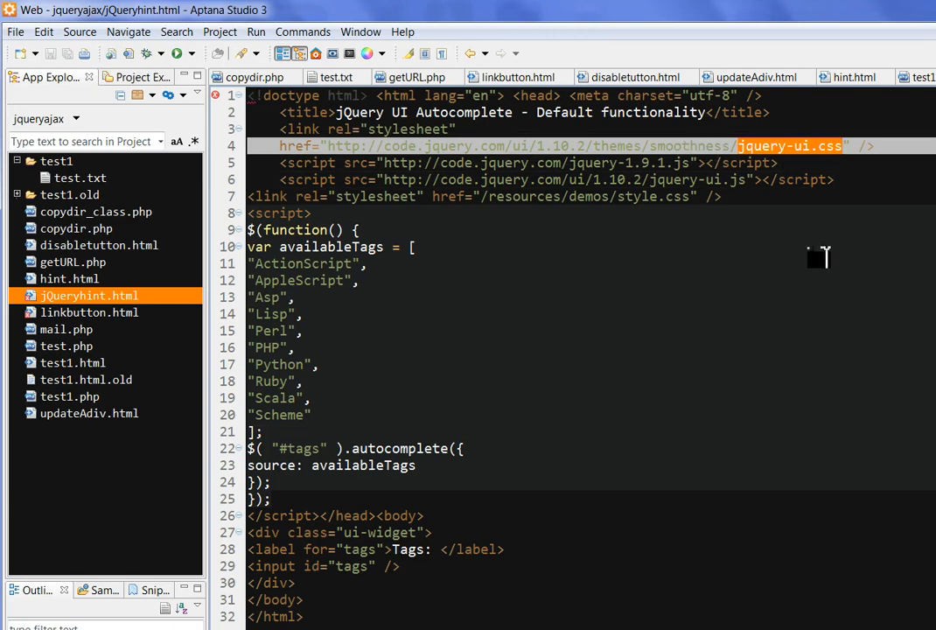
{"action": "mouse_move", "coordinate": [455, 573]}
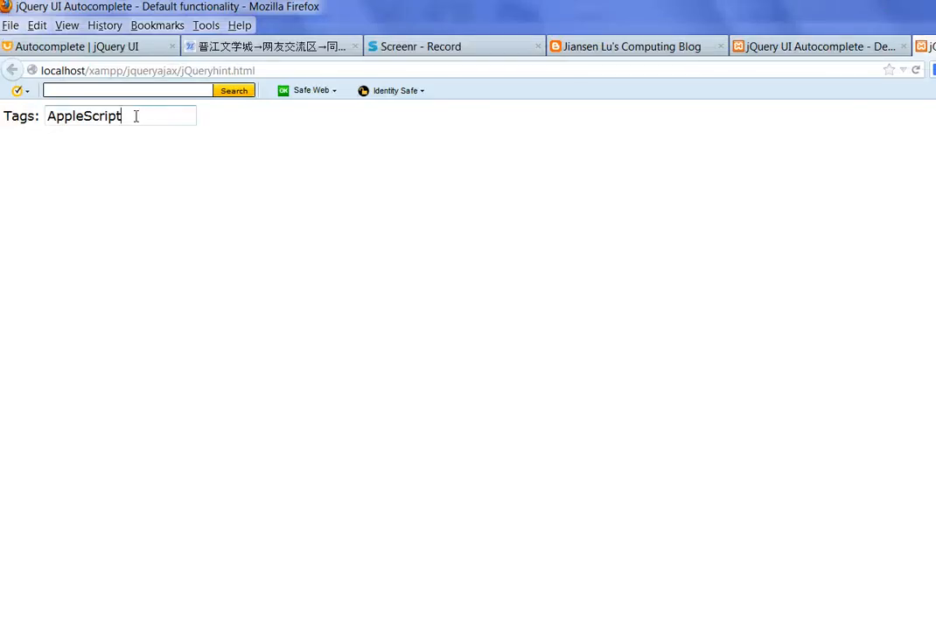
Step: Replace AppleScript in the Tags field with 'a' to list suggestions
{"action": "key", "text": "ctrl+a"}
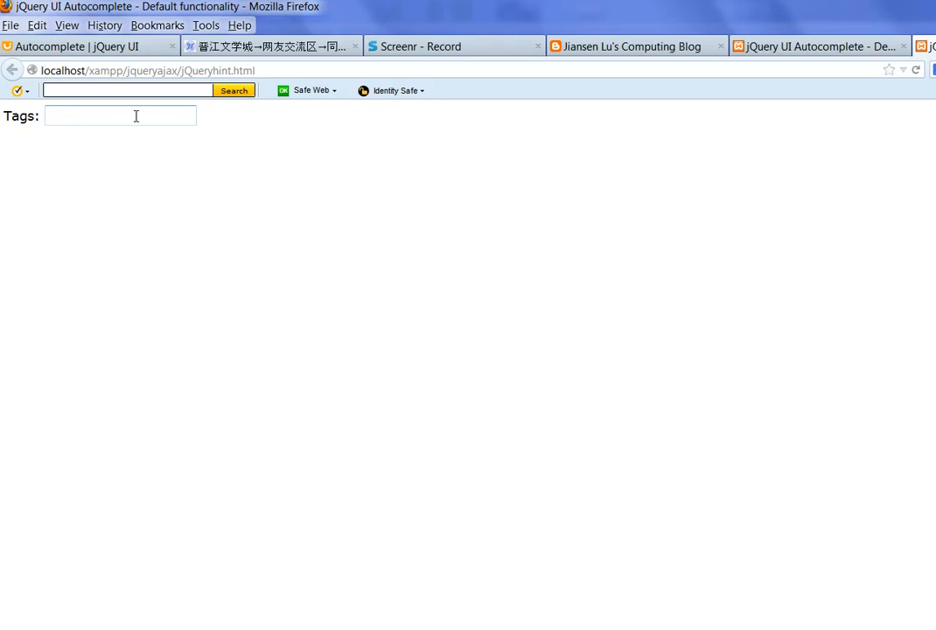
{"action": "type", "text": "a"}
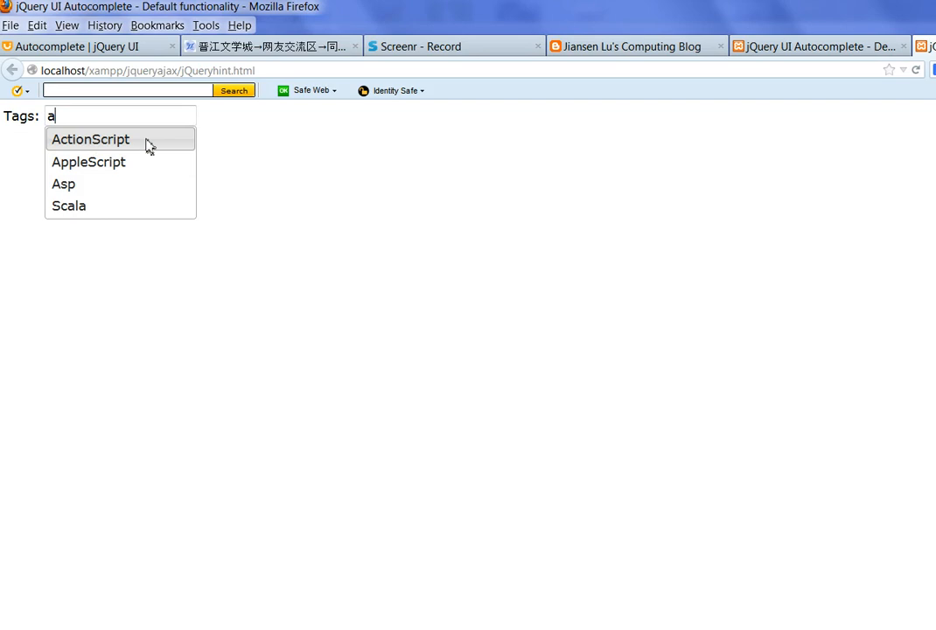
{"action": "mouse_move", "coordinate": [249, 125]}
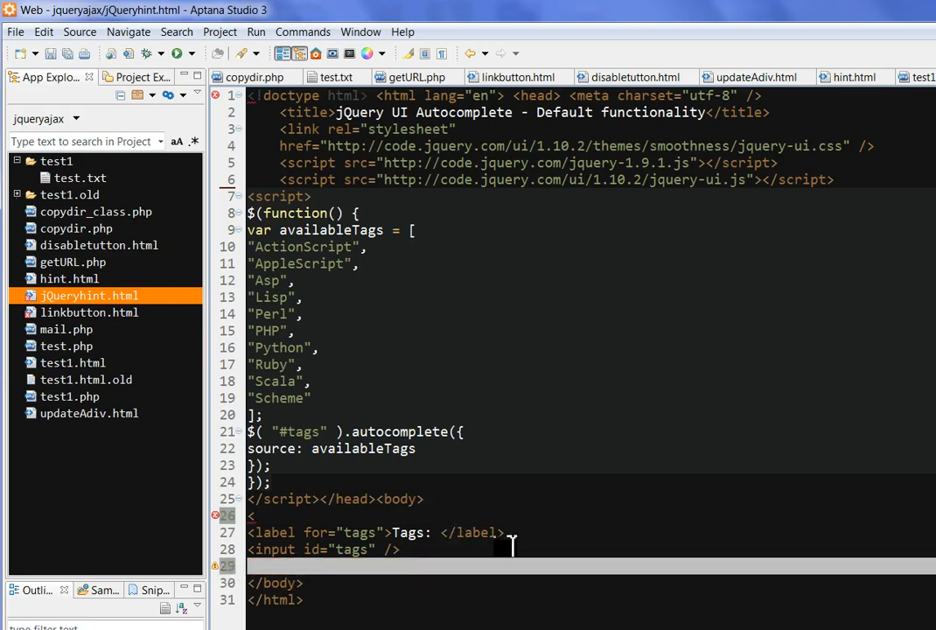
Step: Delete the Tags label line from jQueryhint.html
{"action": "left_click", "coordinate": [376, 532]}
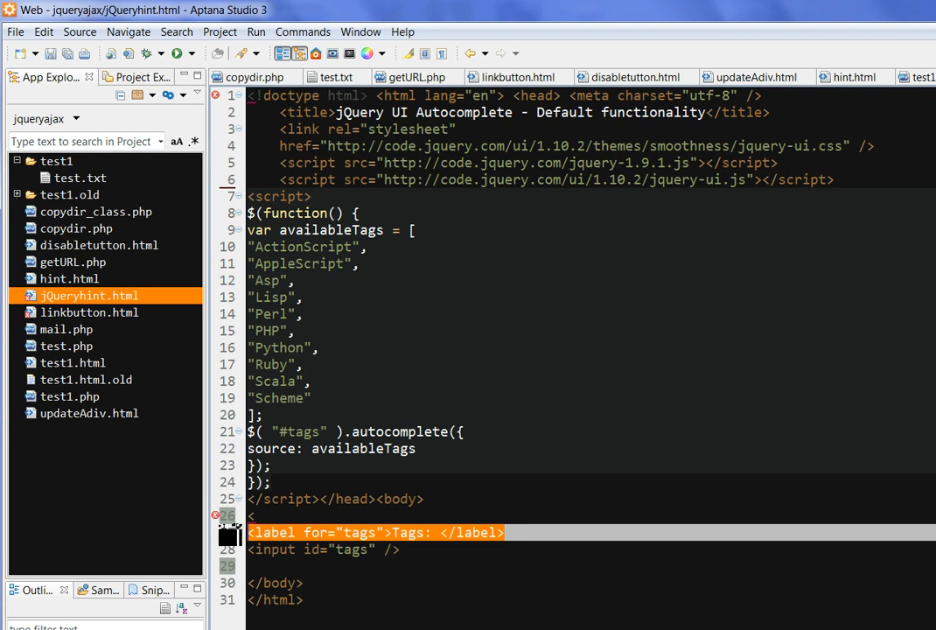
{"action": "key", "text": "Delete"}
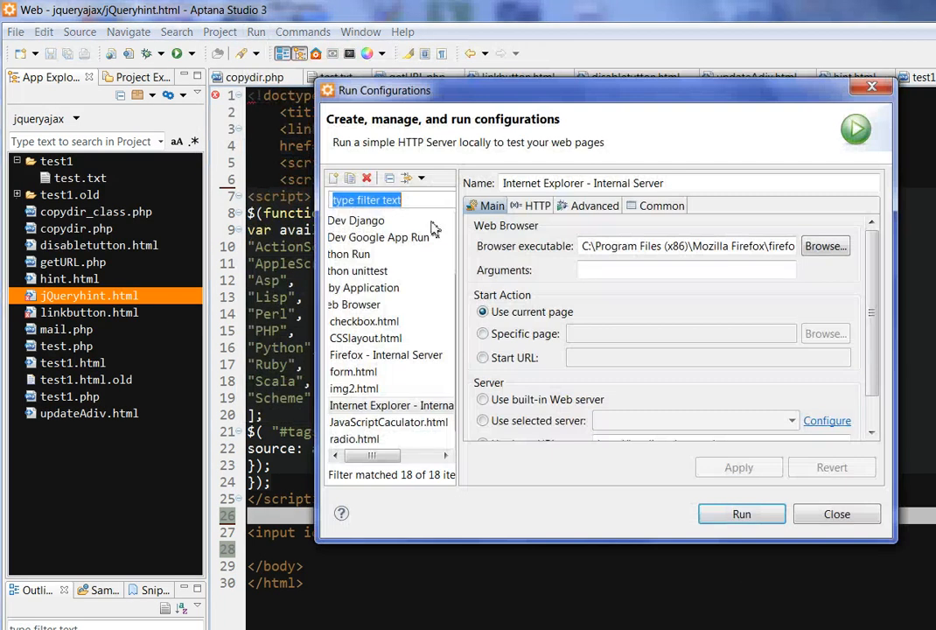
Step: Relaunch the page in Firefox and type 'A' into the unlabeled input
{"action": "left_click", "coordinate": [741, 514]}
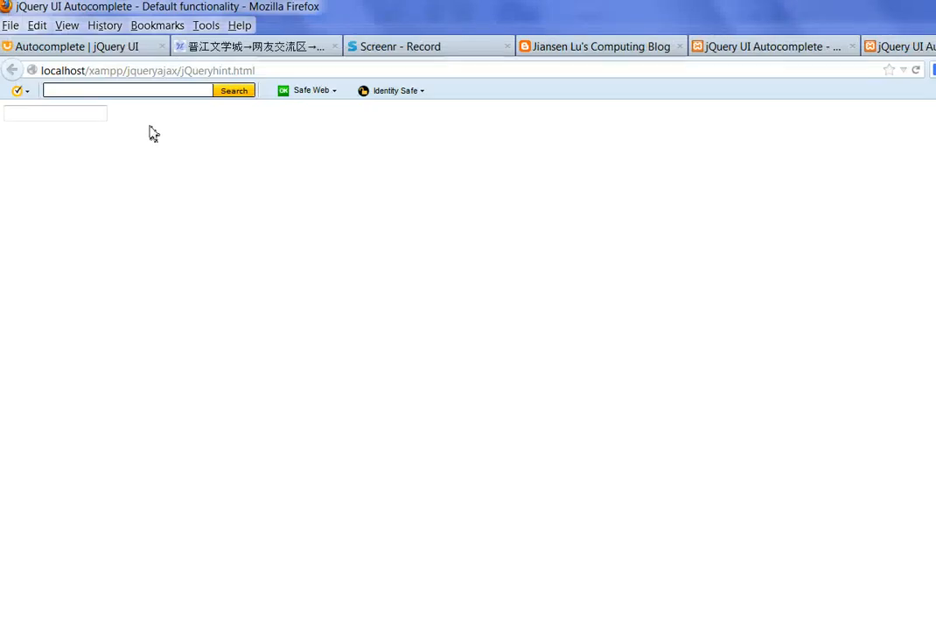
{"action": "type", "text": "A"}
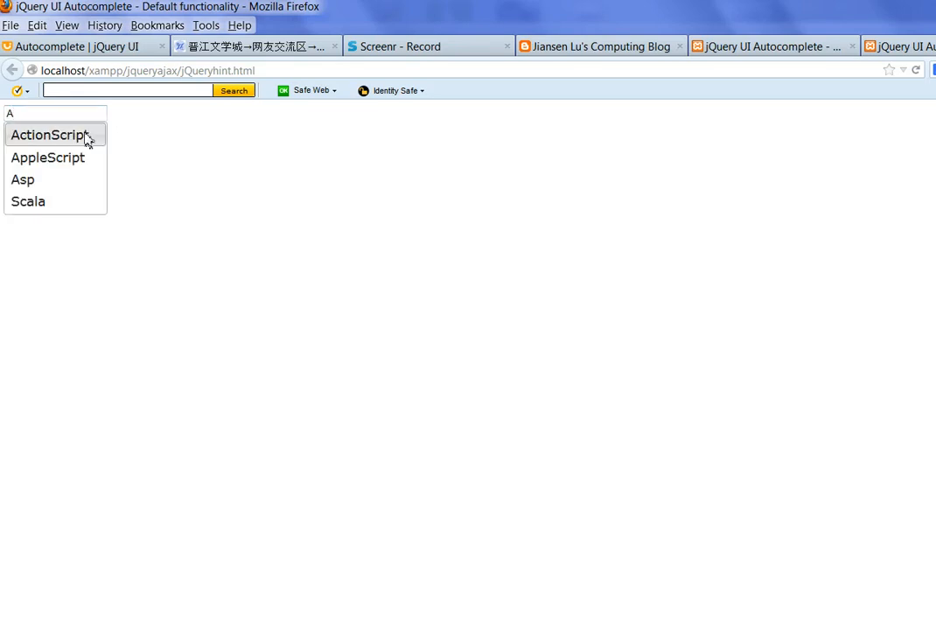
{"action": "mouse_move", "coordinate": [170, 158]}
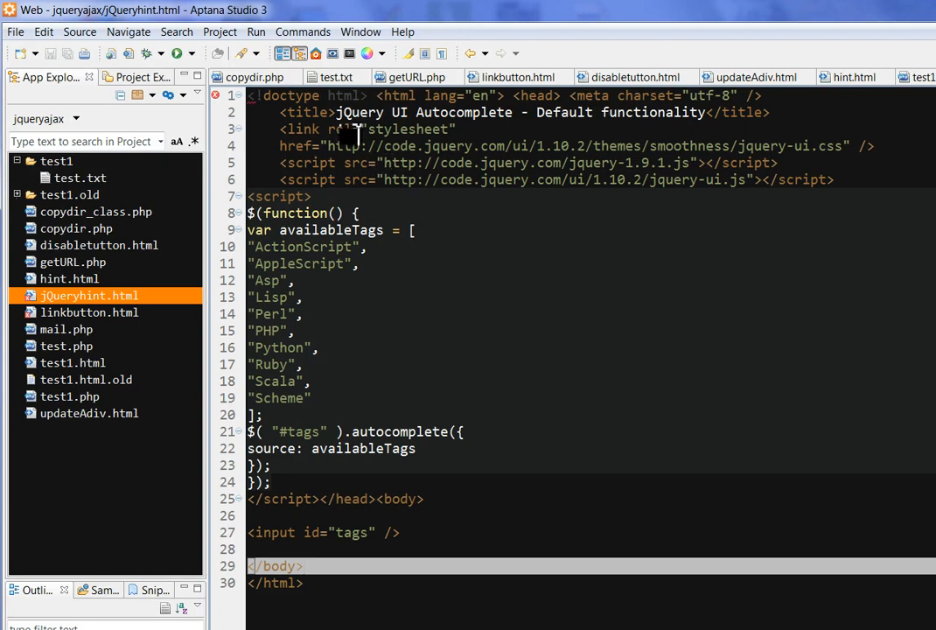
{"action": "mouse_move", "coordinate": [523, 179]}
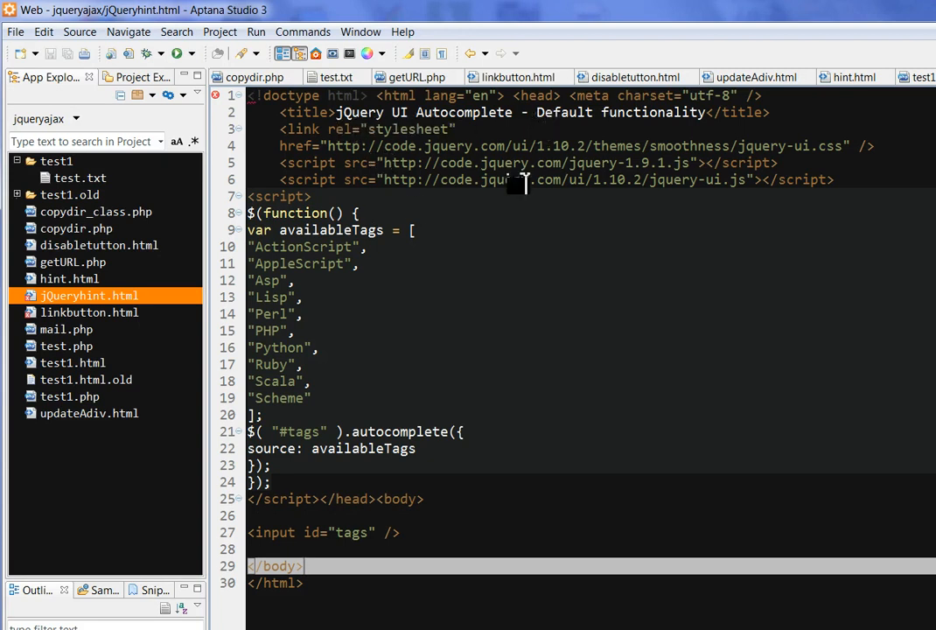
{"action": "mouse_move", "coordinate": [564, 350]}
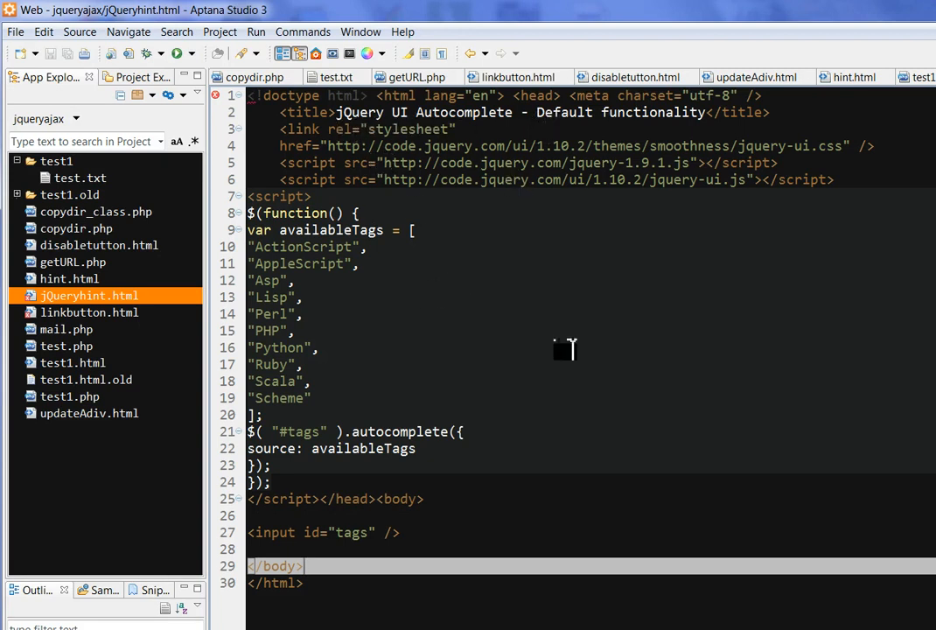